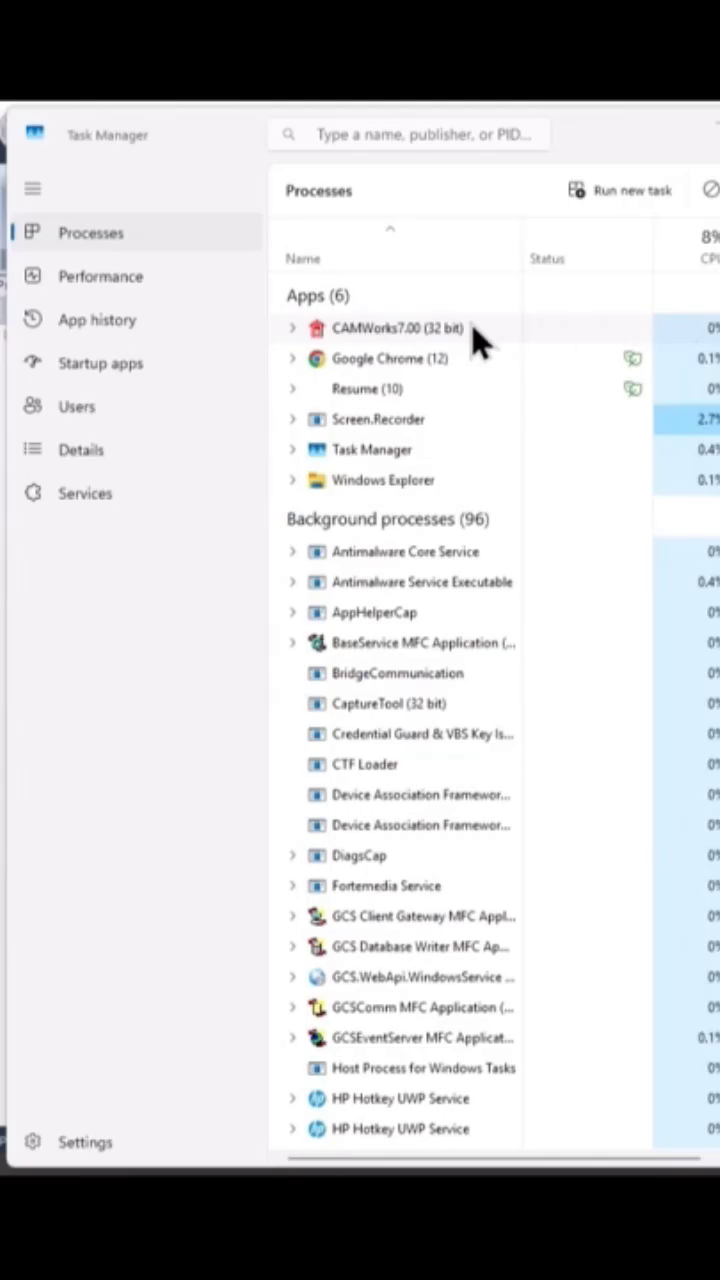
- End the hung CAMWorks 7.00 (32 bit) task in Task Manager
right_click(398, 327)
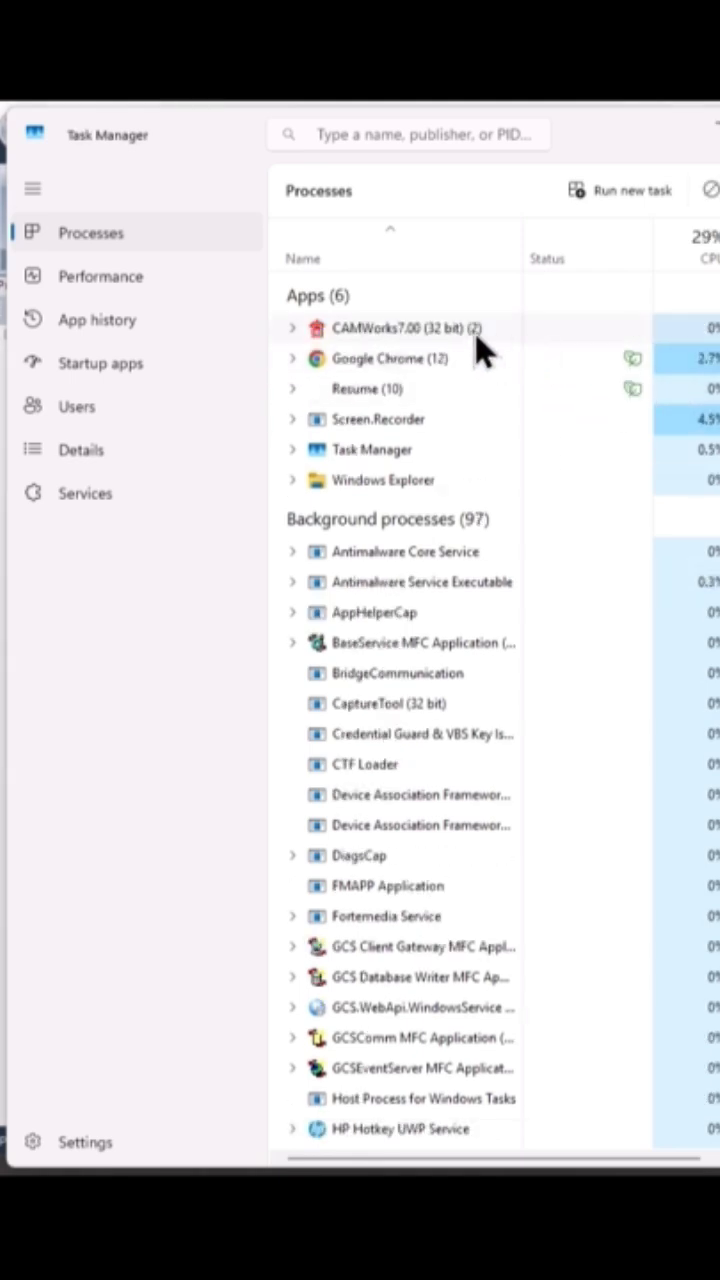
right_click(405, 328)
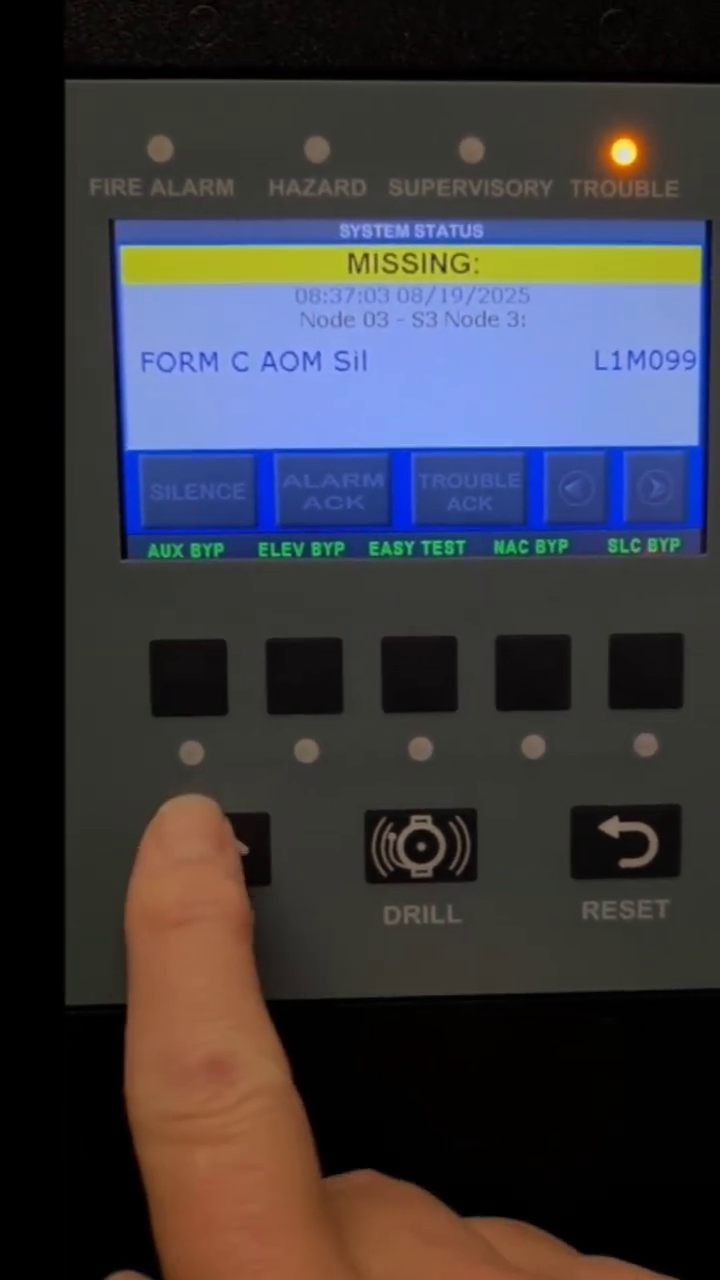
- Reset the entire fire alarm system from the panel's Miscellaneous menu and confirm
left_click(200, 850)
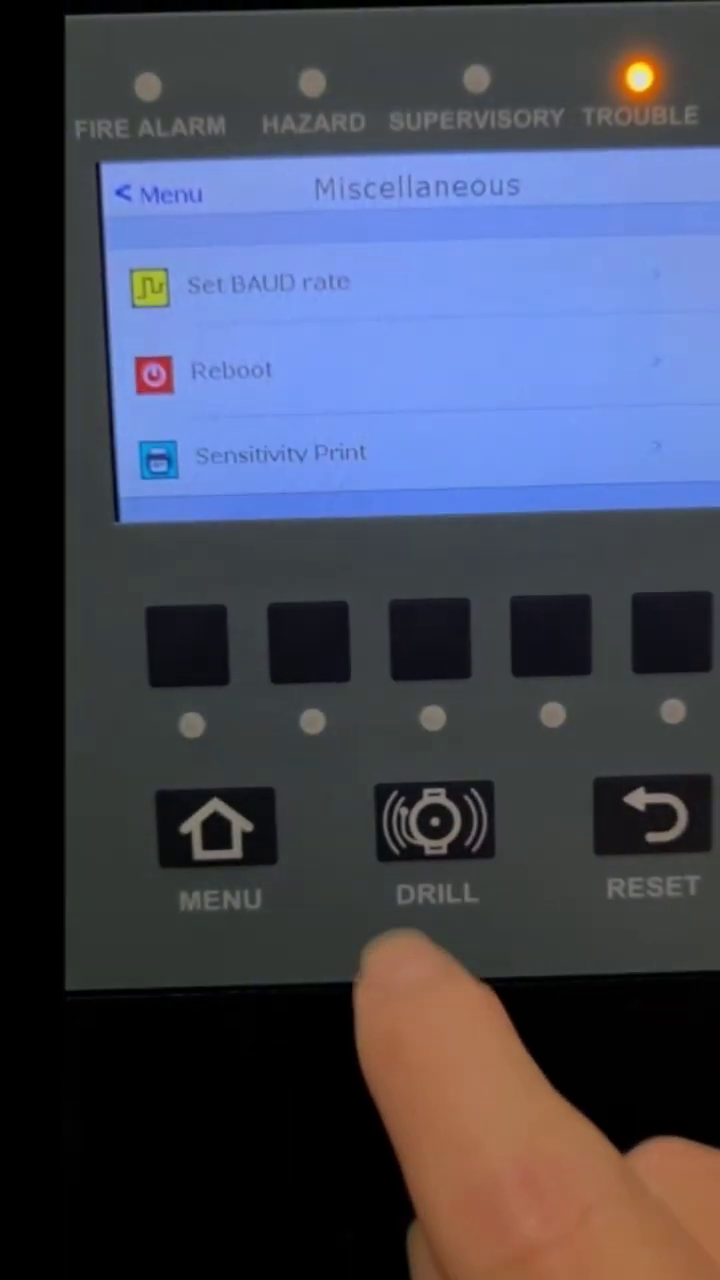
left_click(650, 820)
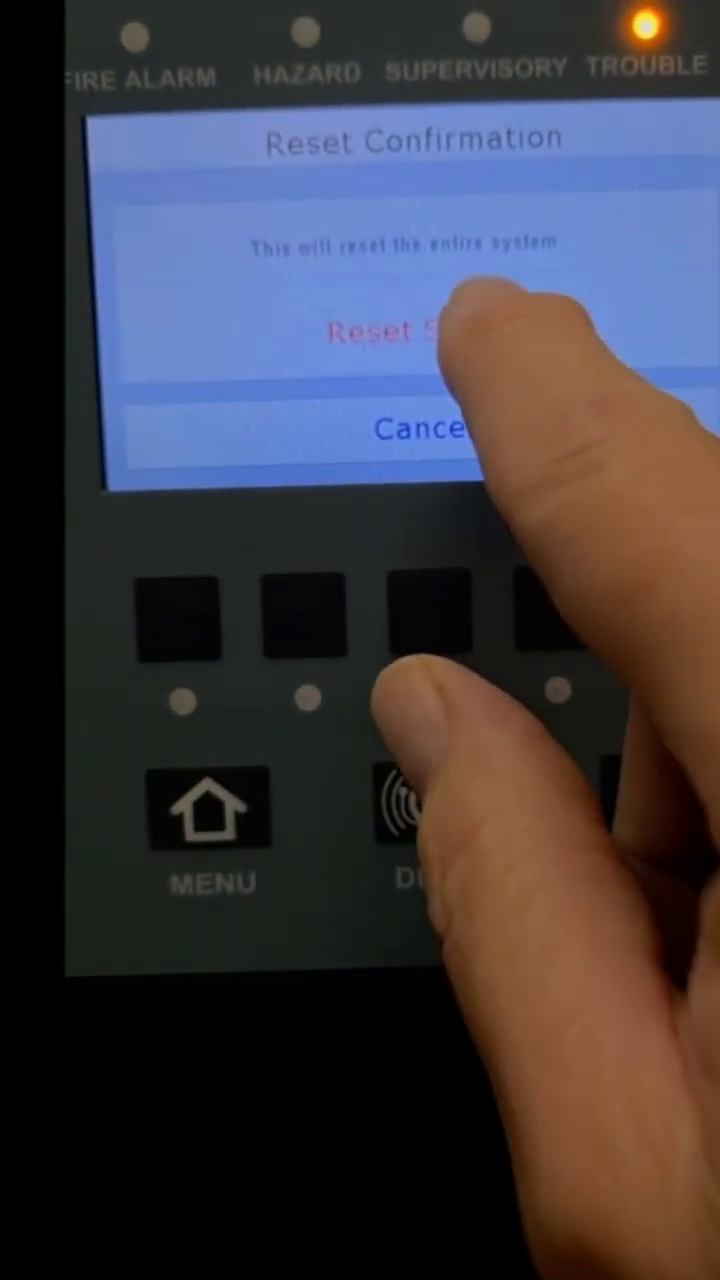
left_click(380, 332)
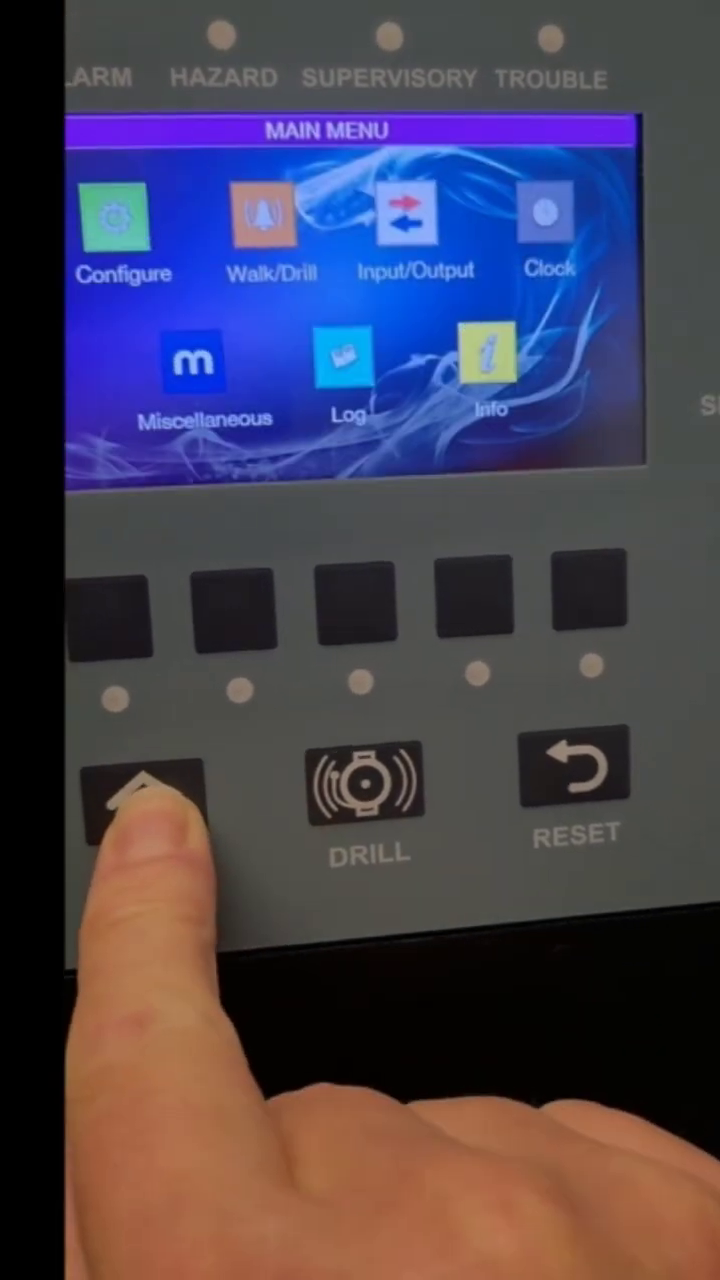
- Return the fire alarm panel to its Main Menu
left_click(135, 800)
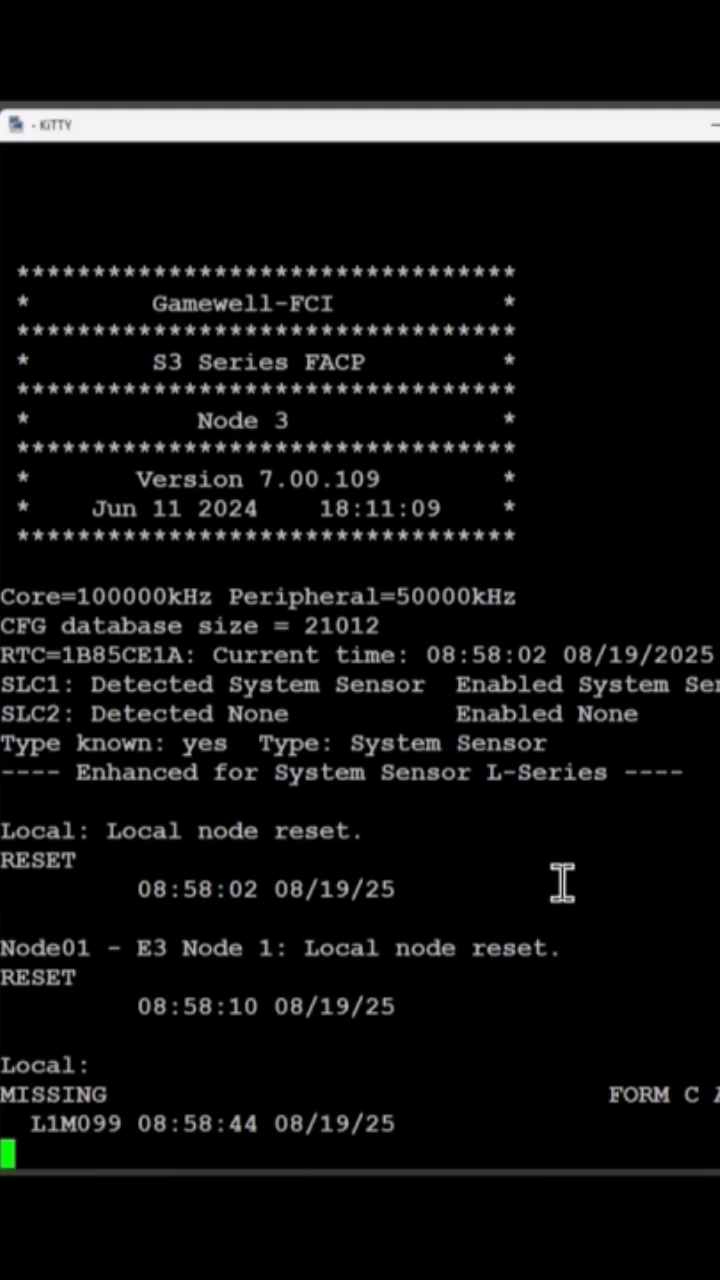
- Review the S3 Node 3 boot, reset and missing L1M099 log in KiTTY
type("acuse Time")
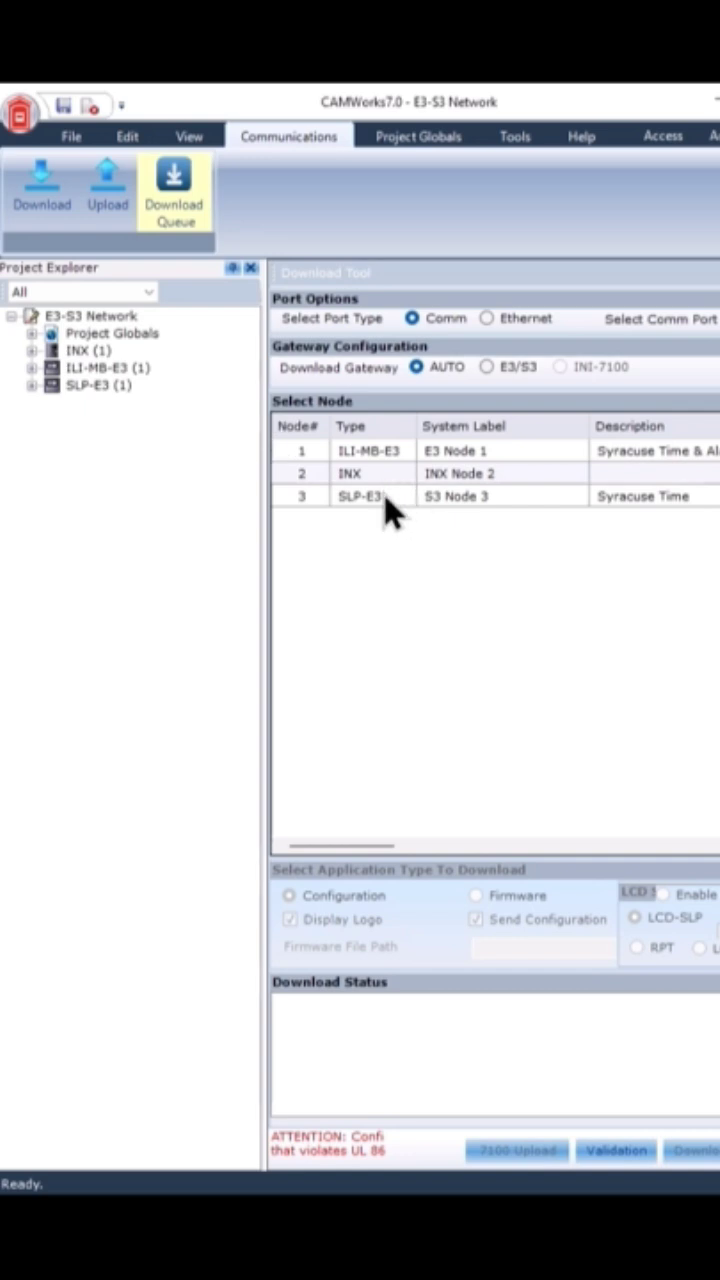
- Download the configuration to S3 Node 3, confirming with the access code
left_click(487, 366)
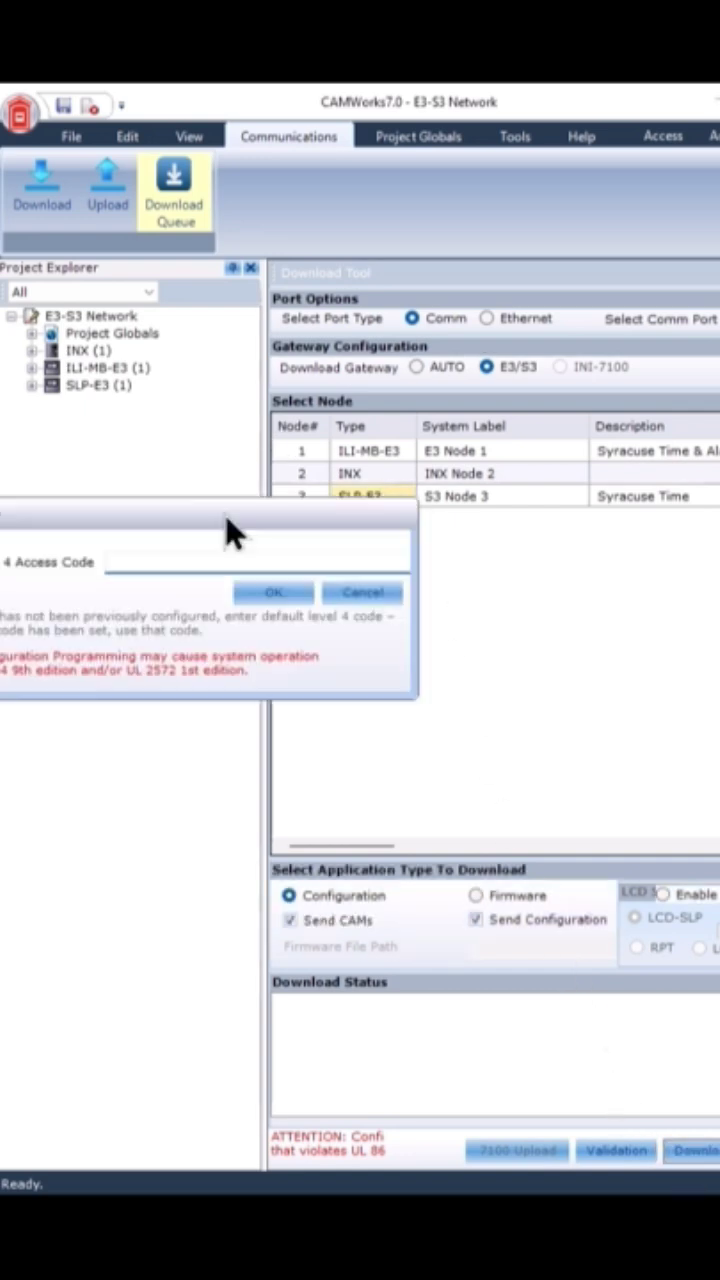
left_click(273, 592)
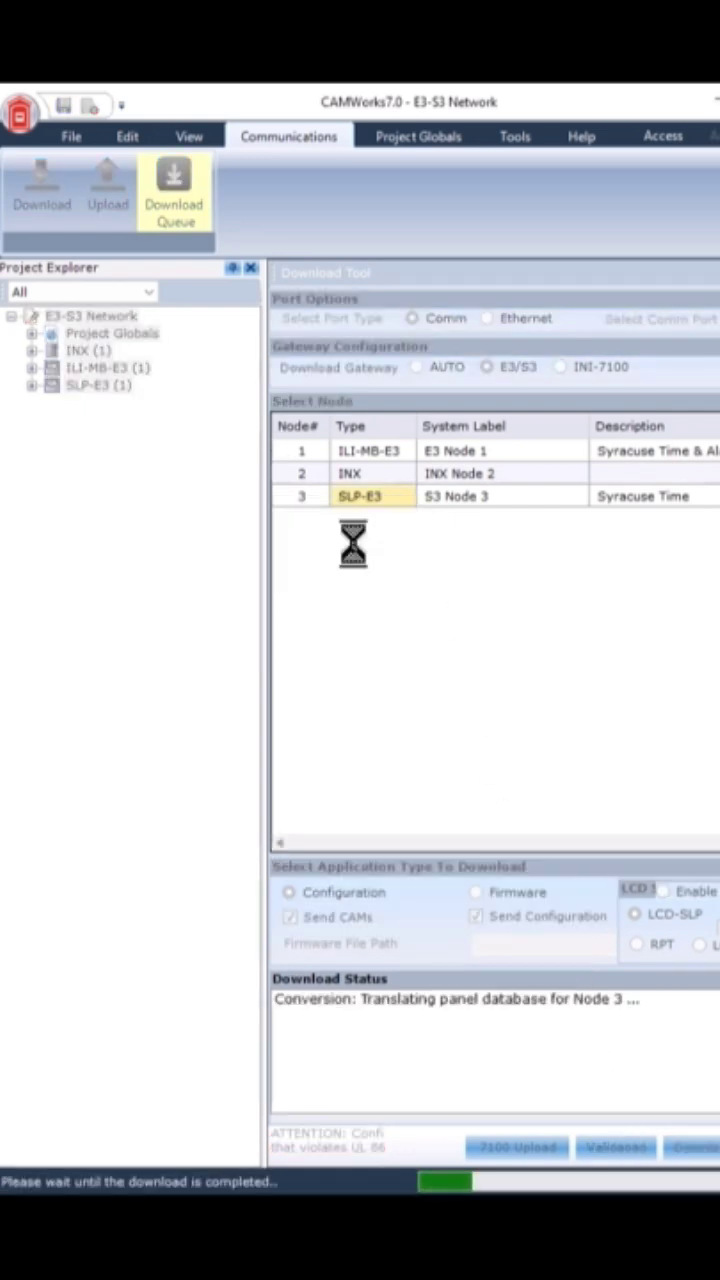